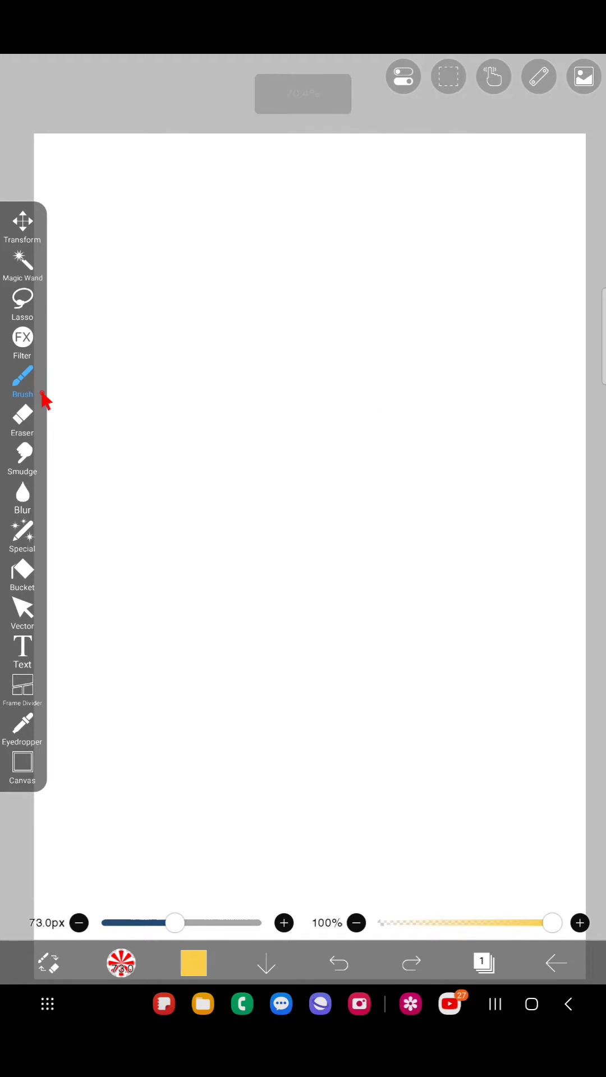
Step: Scroll the Basic brushes, then the Custom brushes down to the 3D line brush
{"action": "left_click", "coordinate": [23, 381]}
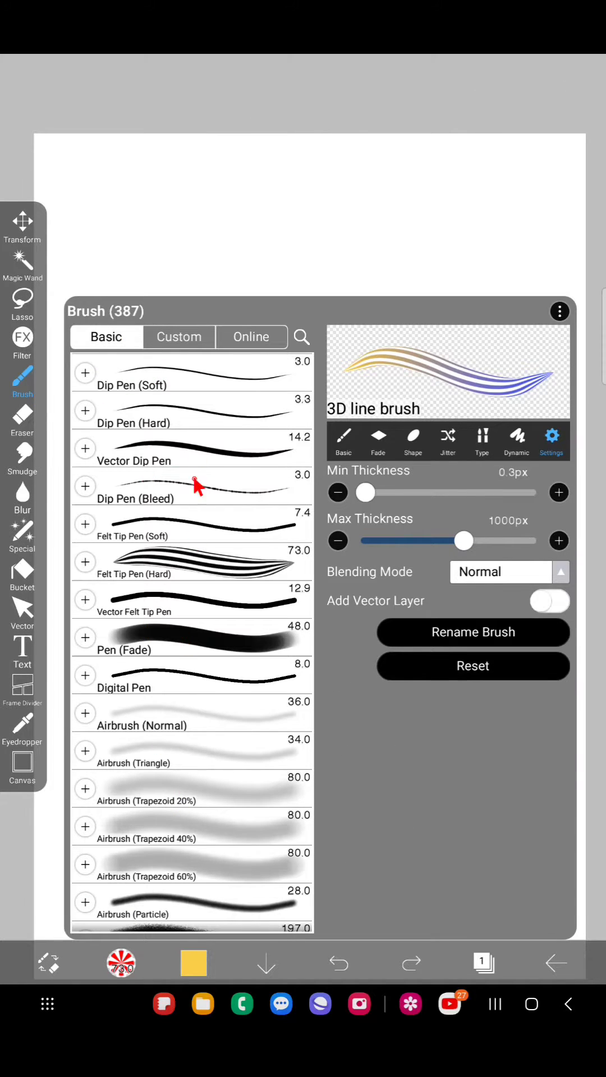
{"action": "scroll", "scroll_direction": "down", "scroll_amount": 3}
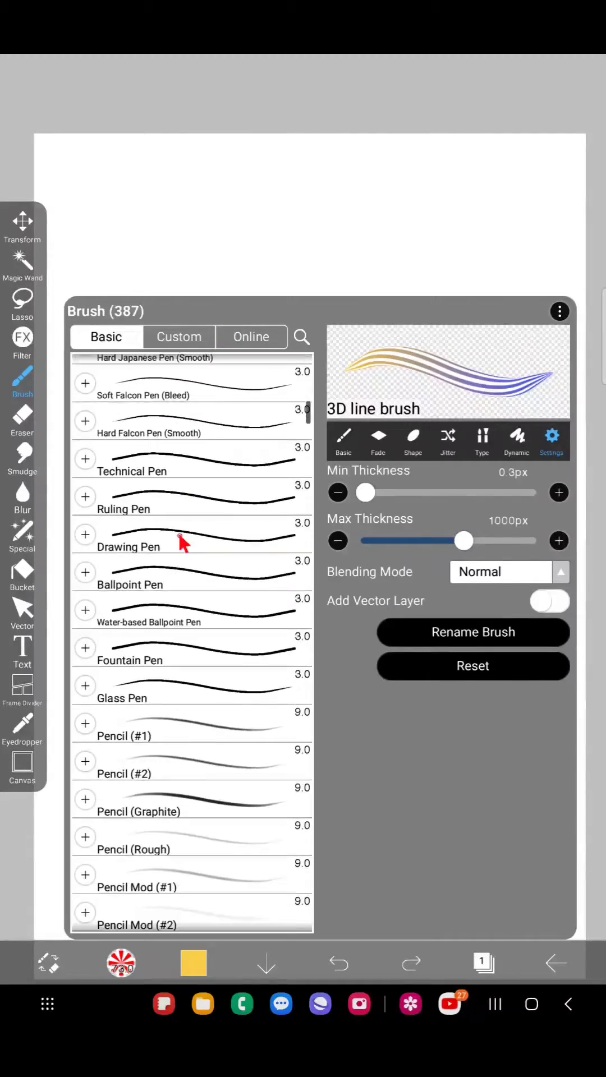
{"action": "left_click", "coordinate": [178, 337]}
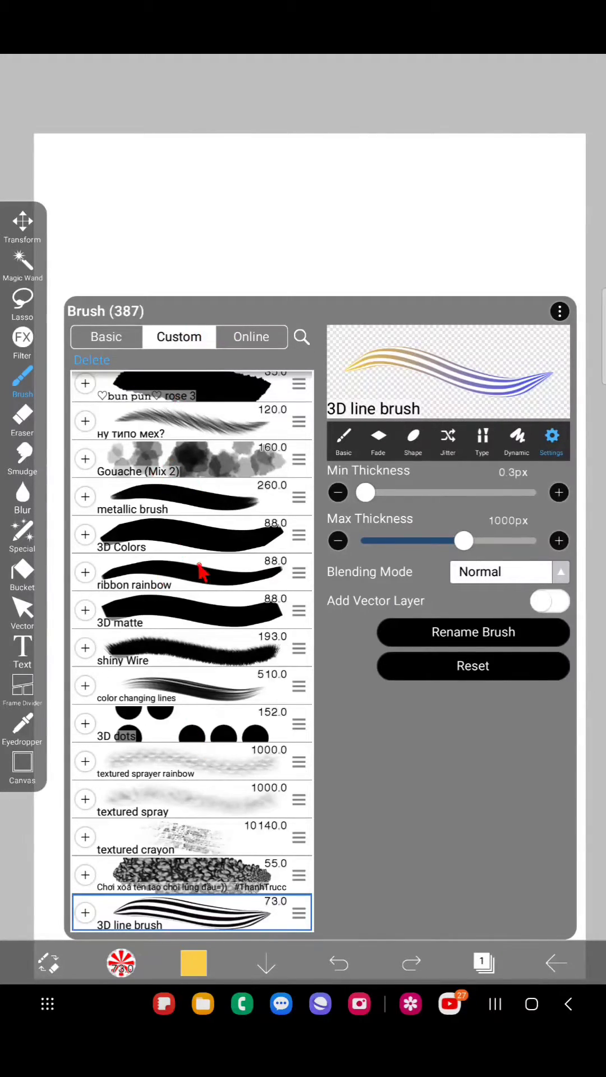
{"action": "scroll", "scroll_direction": "down", "scroll_amount": 3}
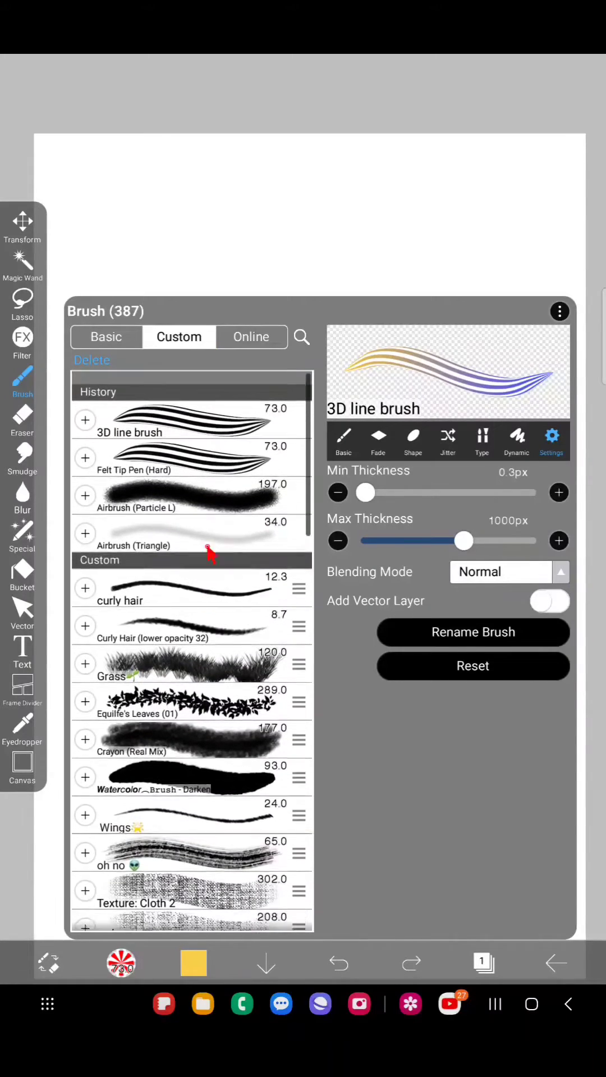
{"action": "scroll", "scroll_direction": "down", "scroll_amount": 3}
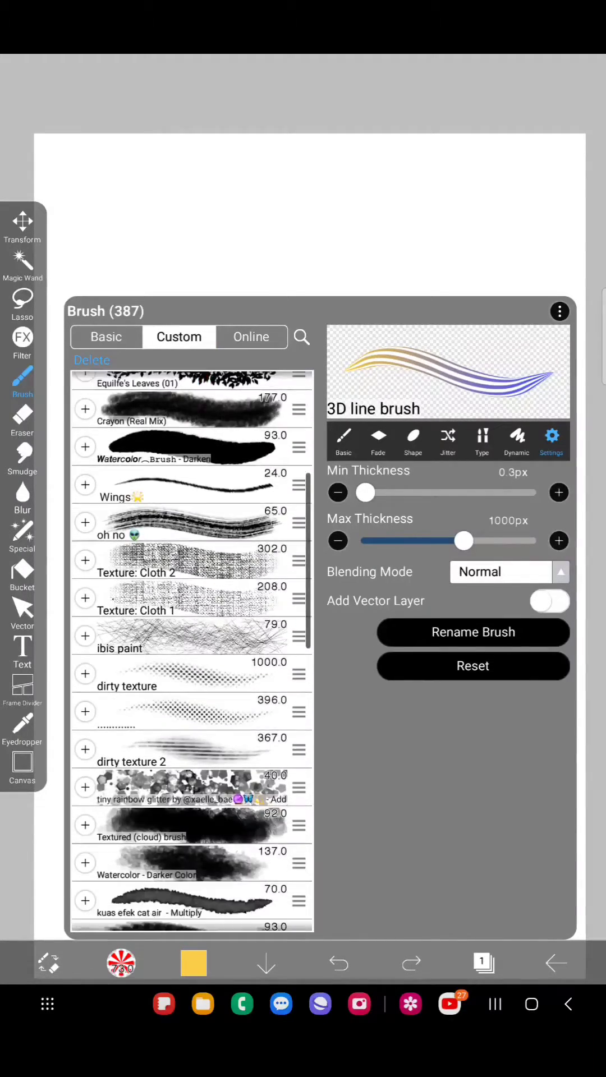
{"action": "scroll", "scroll_direction": "down", "scroll_amount": 3}
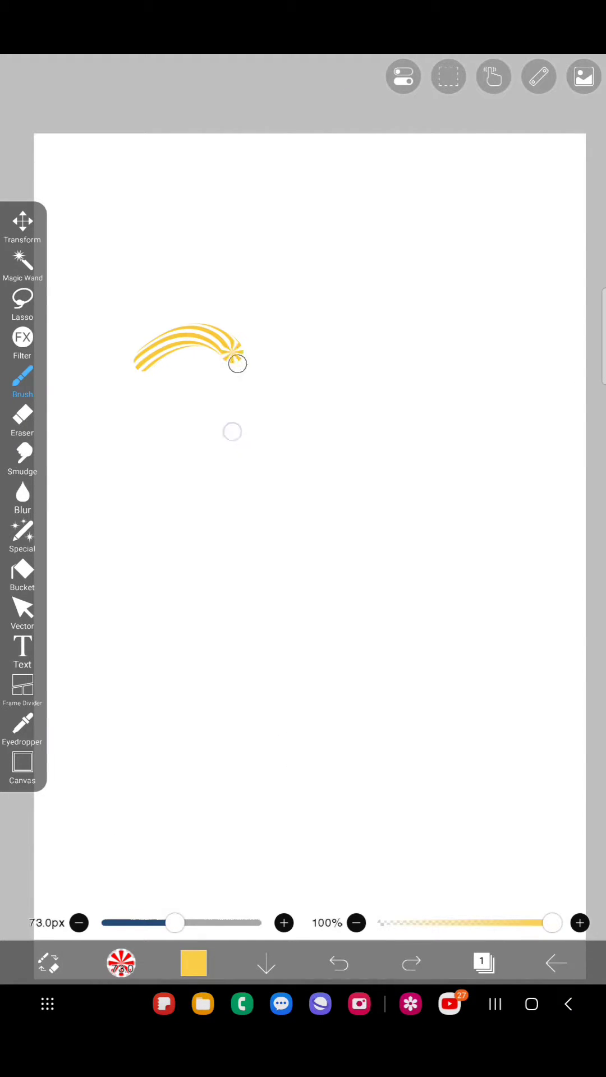
Step: Draw three wavy gradient-striped strokes down the canvas with the 3D line brush
{"action": "left_click_drag", "start_coordinate": [237, 364], "coordinate": [395, 838]}
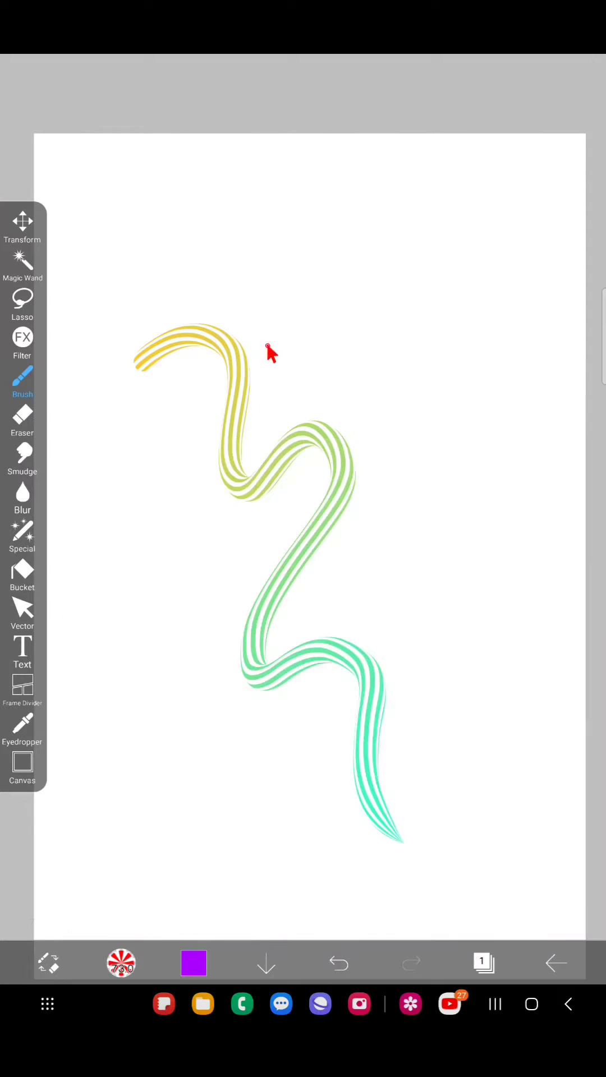
{"action": "left_click_drag", "start_coordinate": [288, 288], "coordinate": [495, 789]}
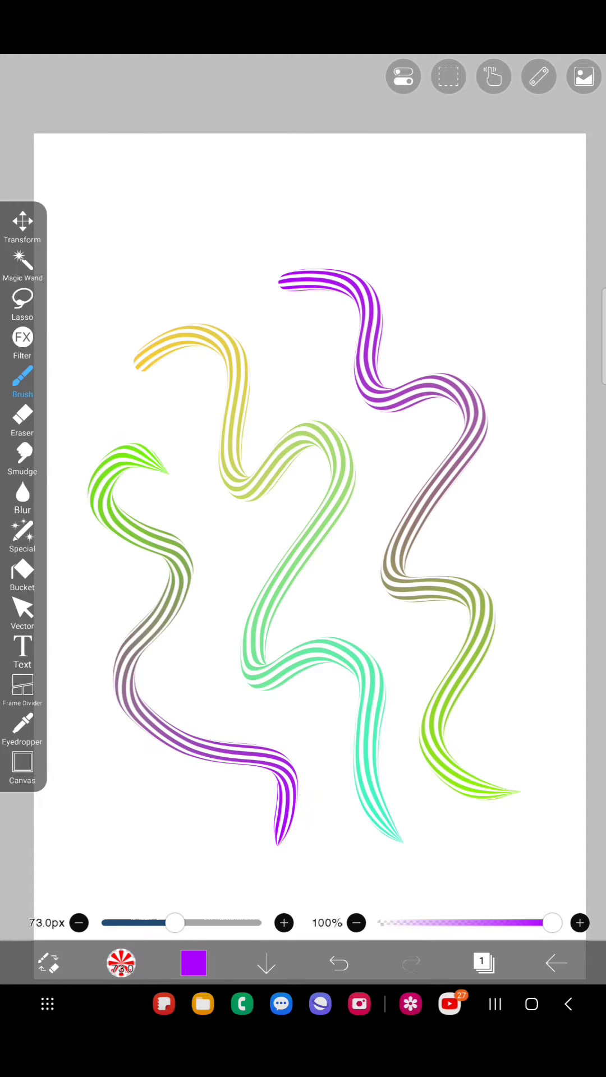
{"action": "left_click_drag", "start_coordinate": [233, 536], "coordinate": [206, 660]}
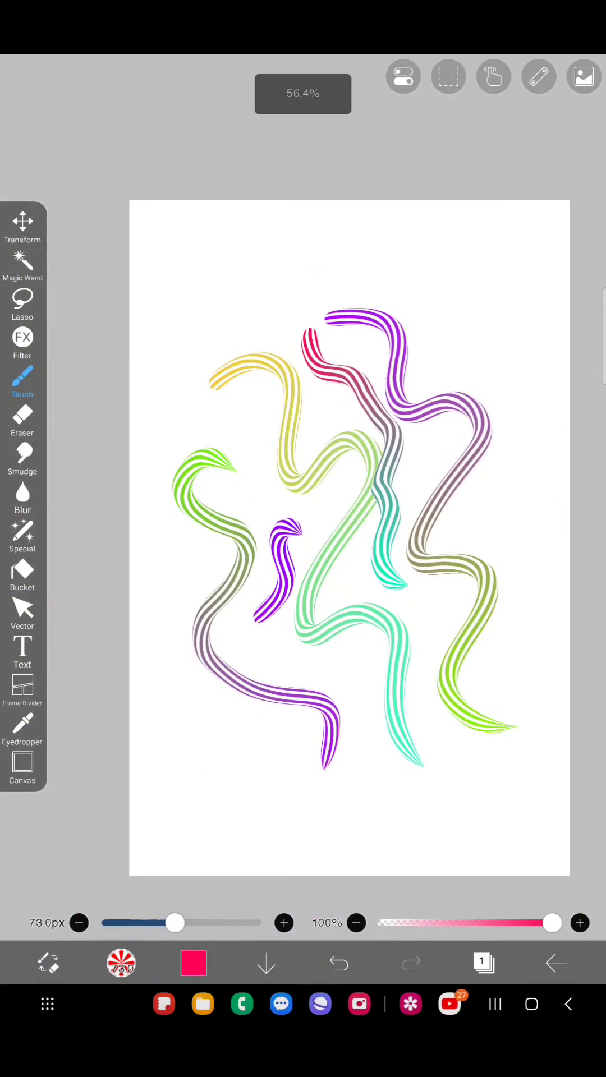
Step: Export the 3D line brush via Export Brush QR Code and dismiss the saved-to-Gallery message
{"action": "left_click", "coordinate": [23, 382]}
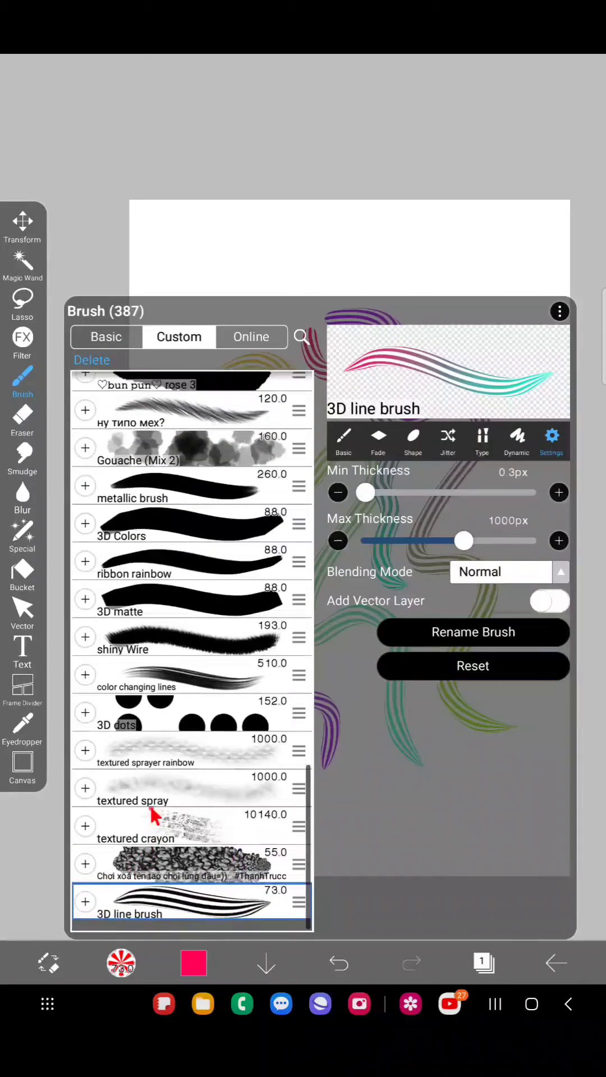
{"action": "scroll", "scroll_direction": "down", "scroll_amount": 3}
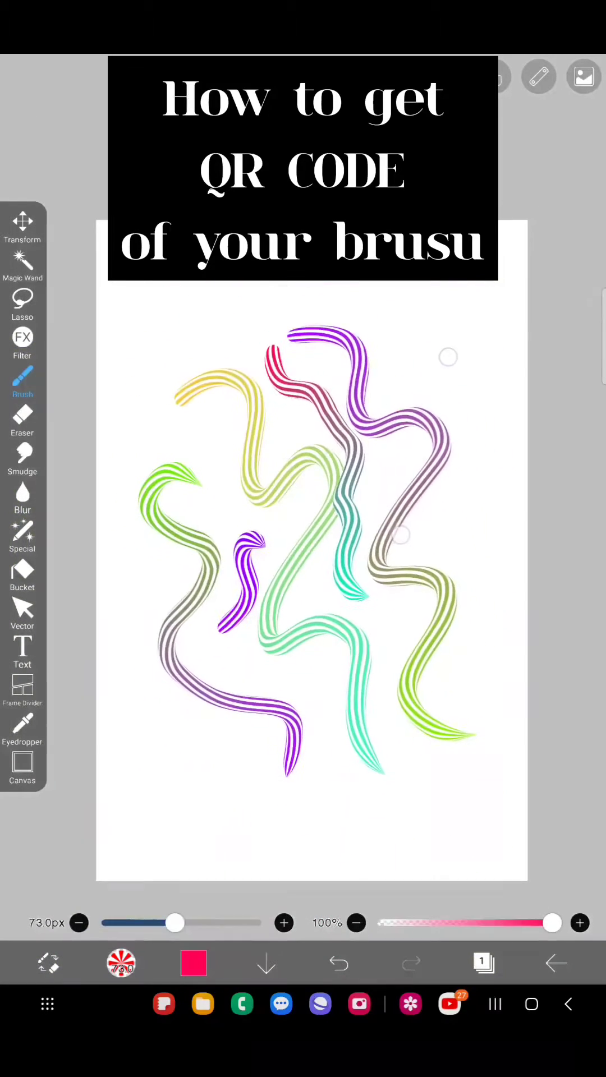
{"action": "left_click", "coordinate": [23, 381]}
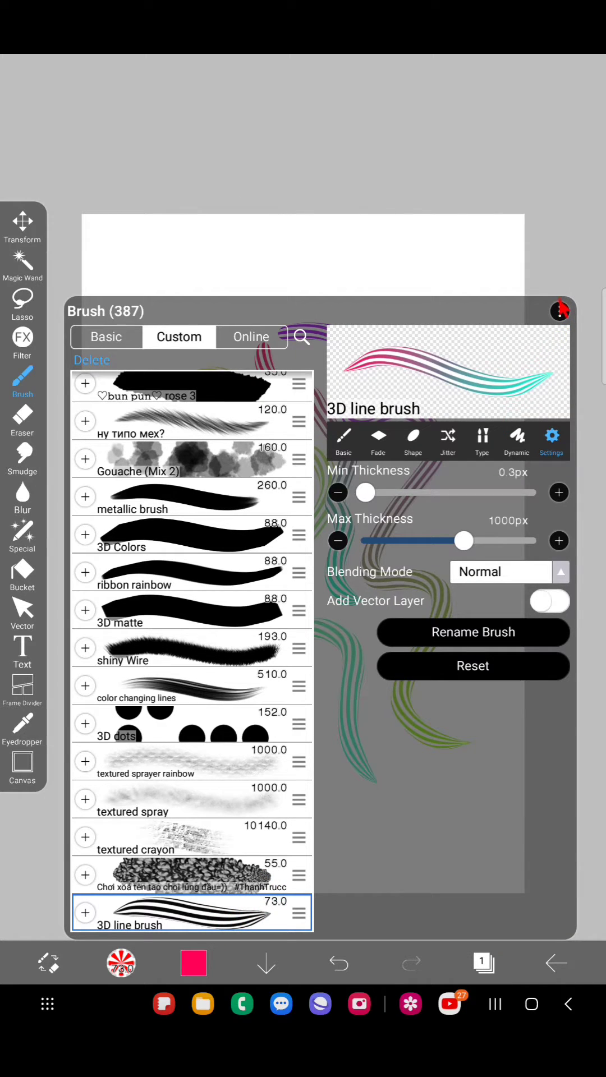
{"action": "left_click", "coordinate": [558, 311]}
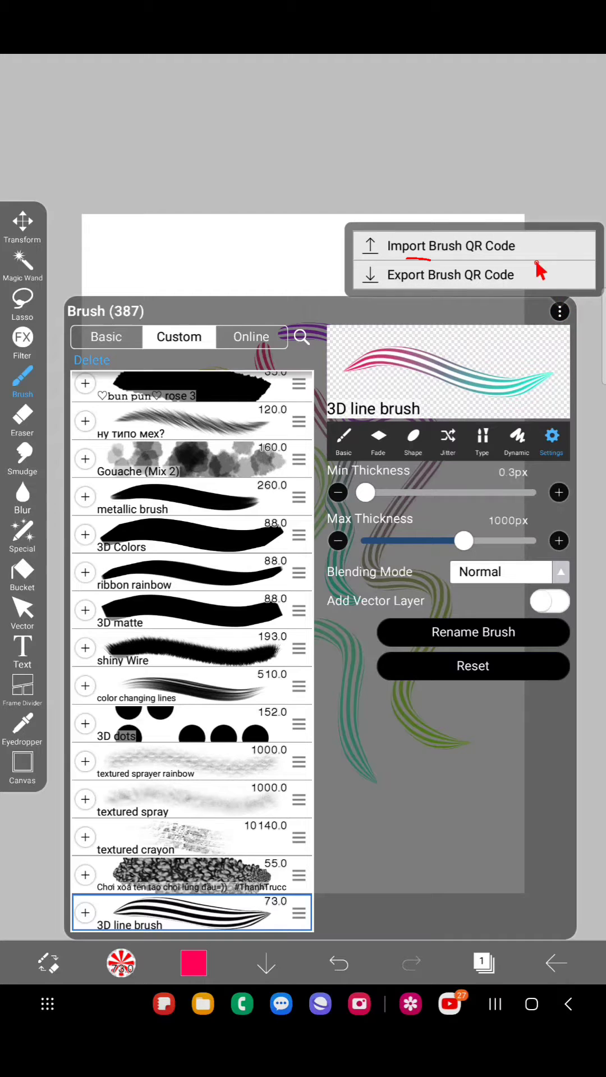
{"action": "left_click", "coordinate": [450, 273]}
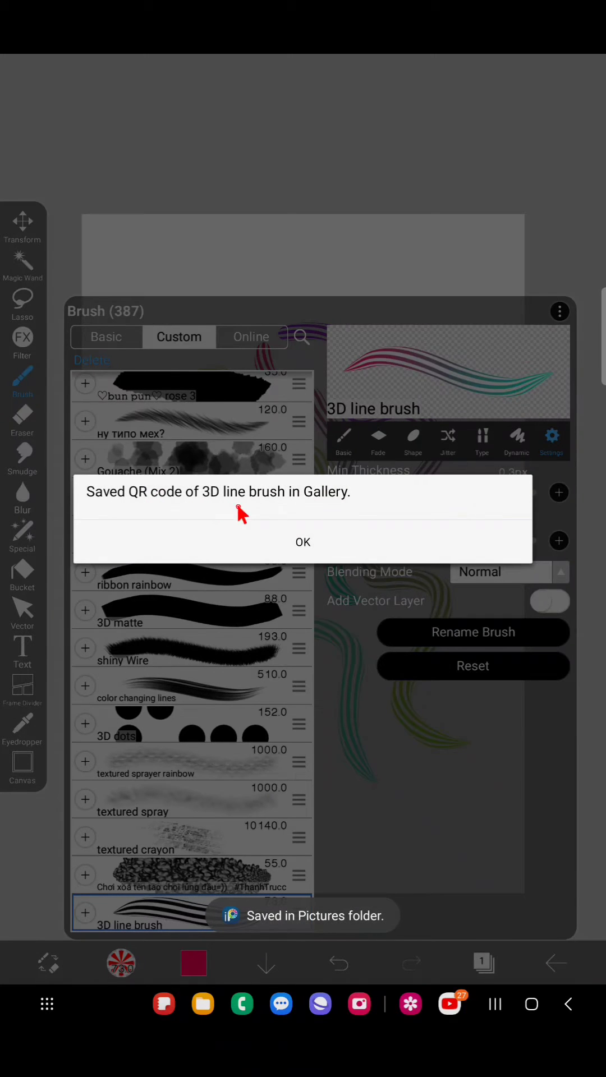
{"action": "left_click", "coordinate": [302, 542]}
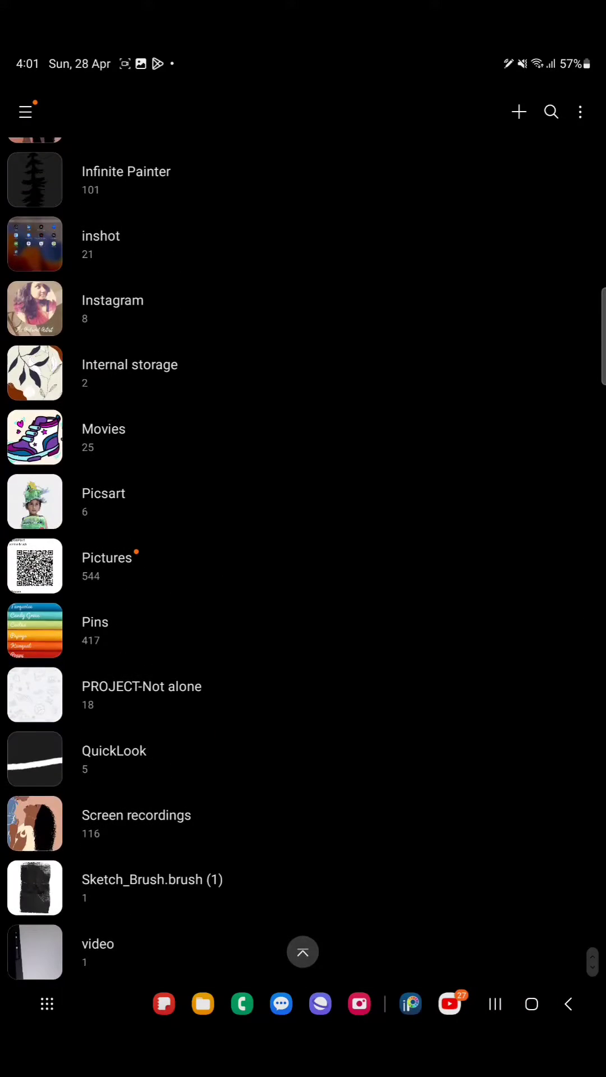
Step: Open the Pictures album holding the 3D line brush QR code
{"action": "left_click", "coordinate": [35, 886]}
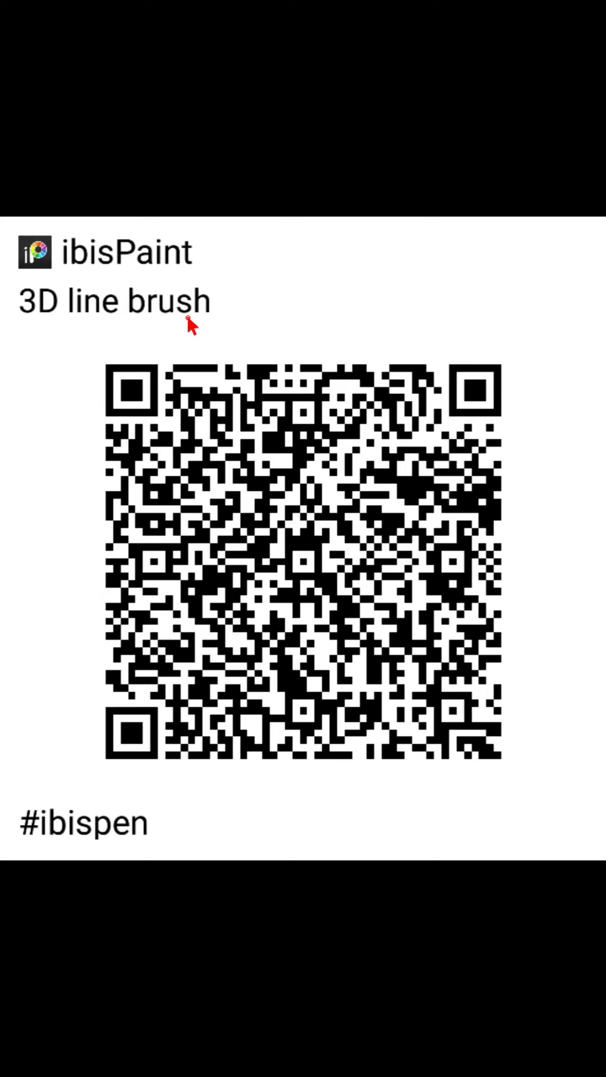
{"action": "mouse_move", "coordinate": [472, 453]}
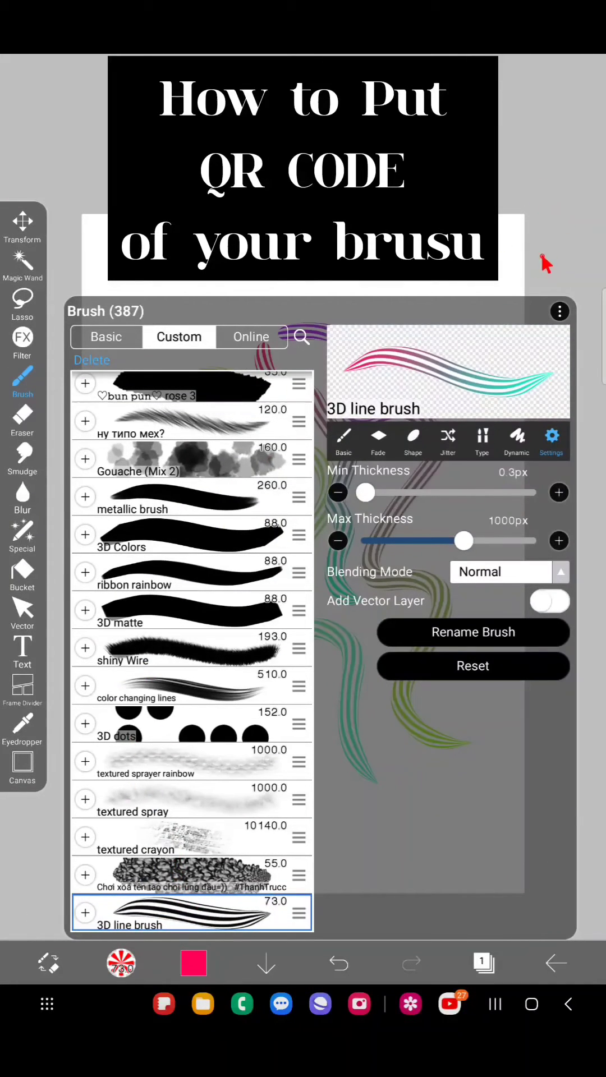
Step: Bring up the QR code import and export choices for the brush list
{"action": "left_click", "coordinate": [559, 311]}
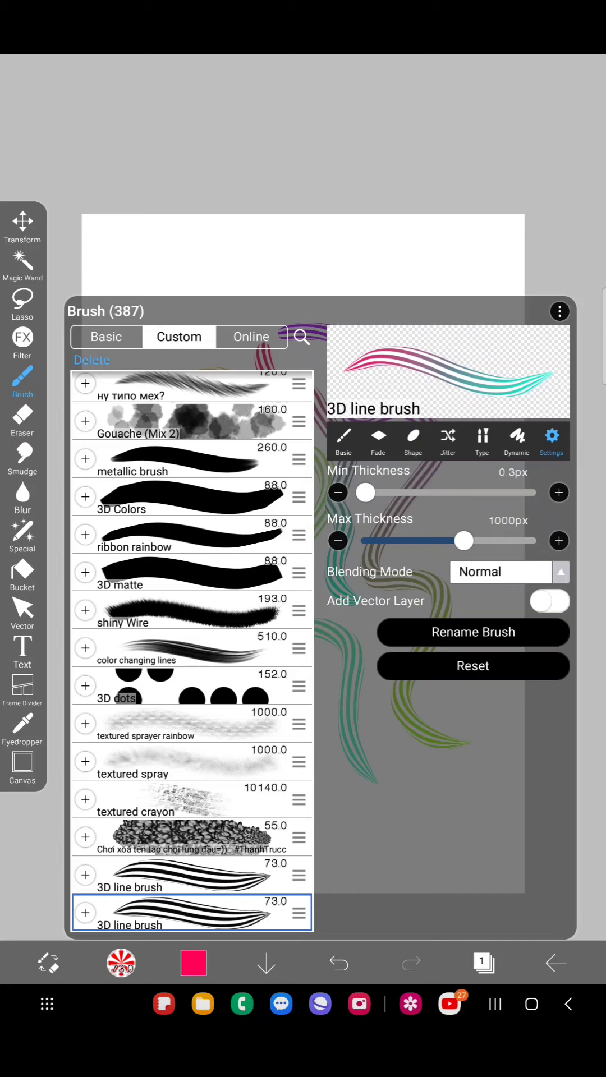
{"action": "mouse_move", "coordinate": [552, 189]}
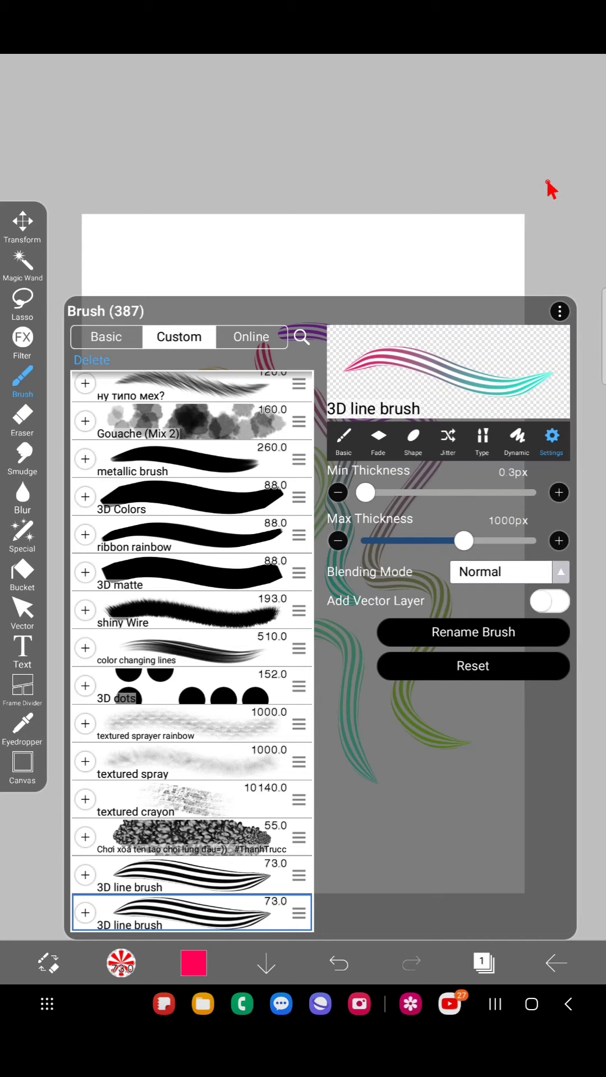